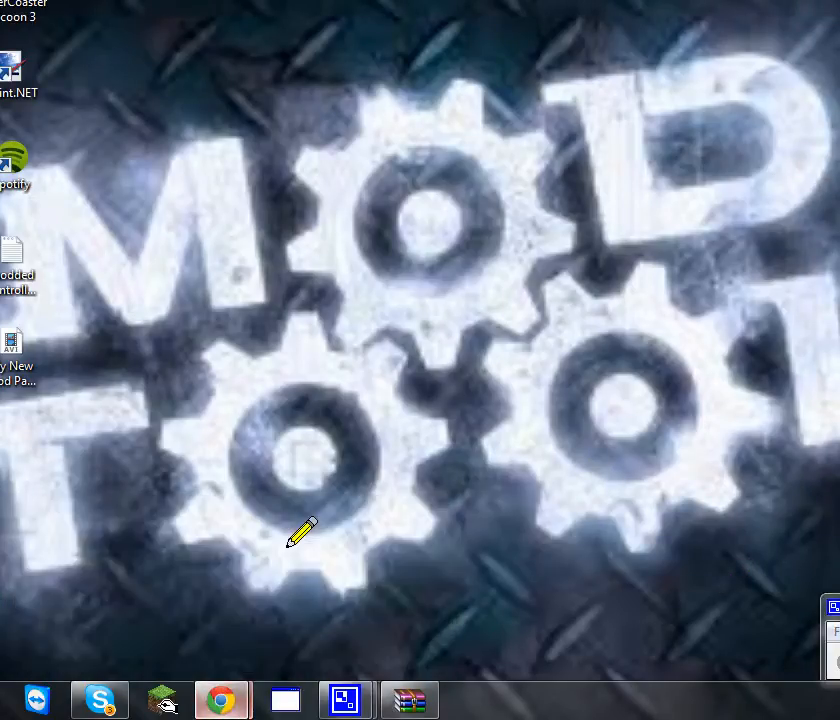
Step: Launch Chrome and bring up xtprogramming.tk's Downloads page of programs
click(220, 700)
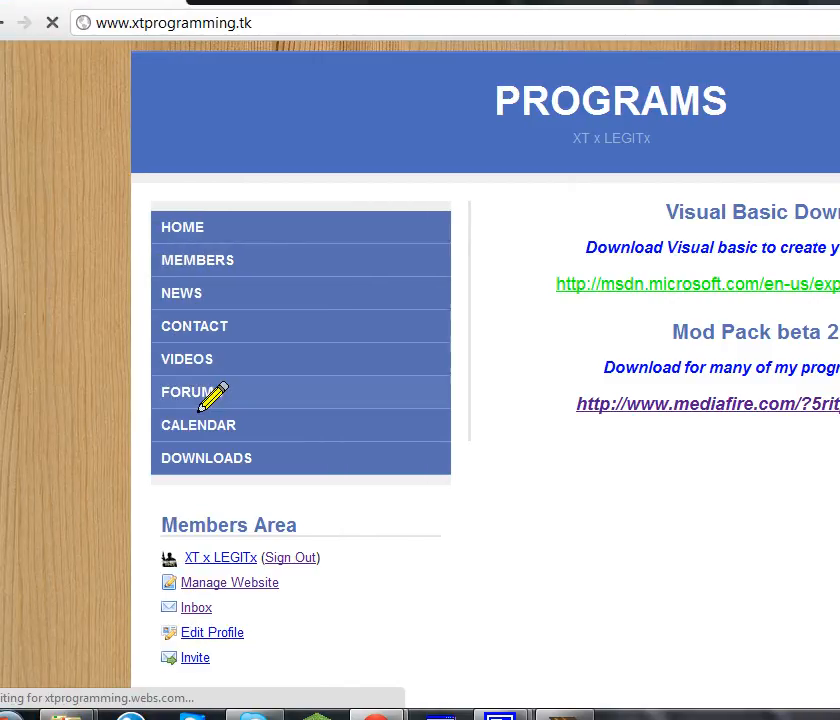
Step: Visit the Forums page, then show the Contact page's message form
click(188, 390)
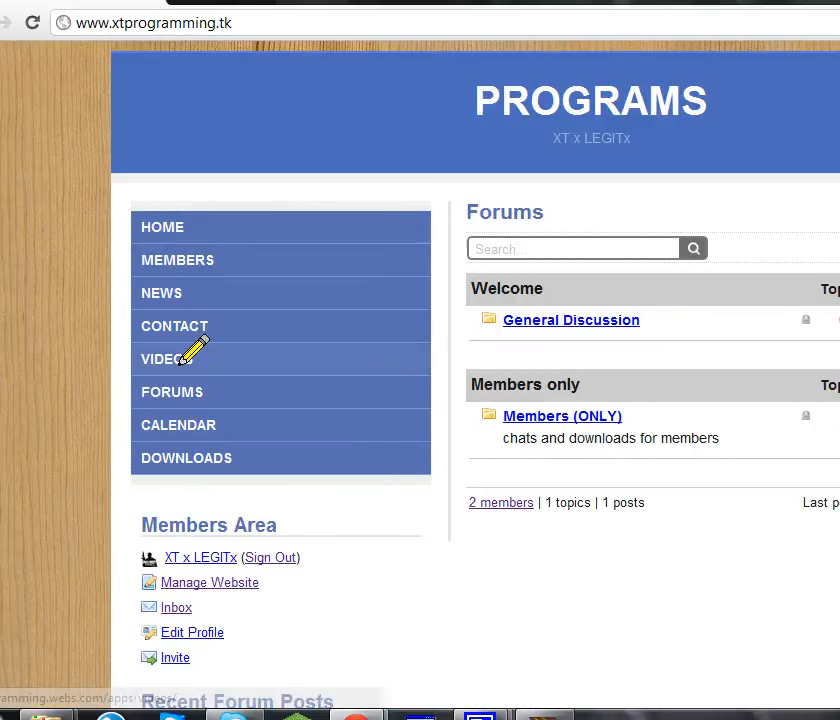
click(174, 324)
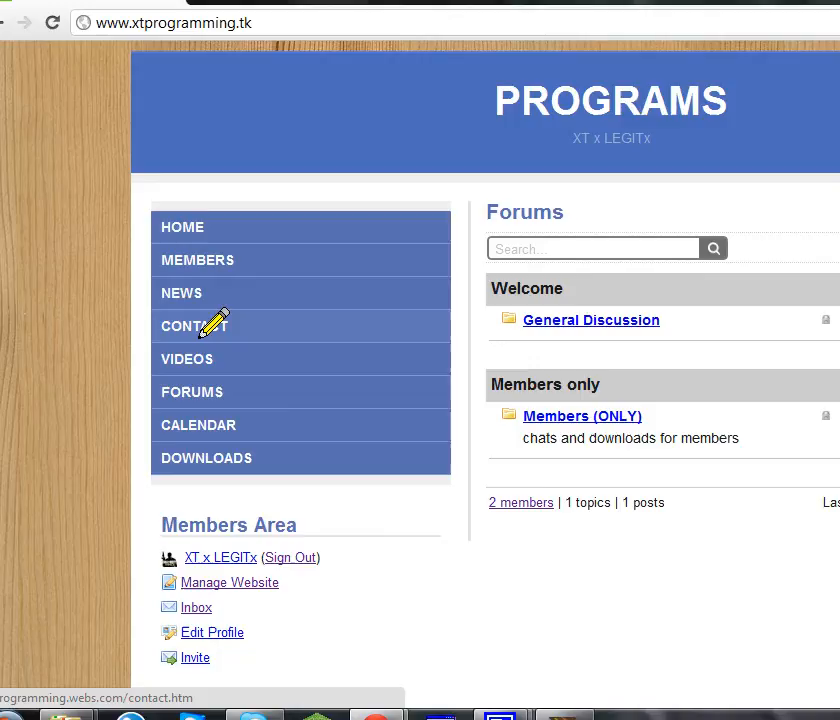
click(194, 324)
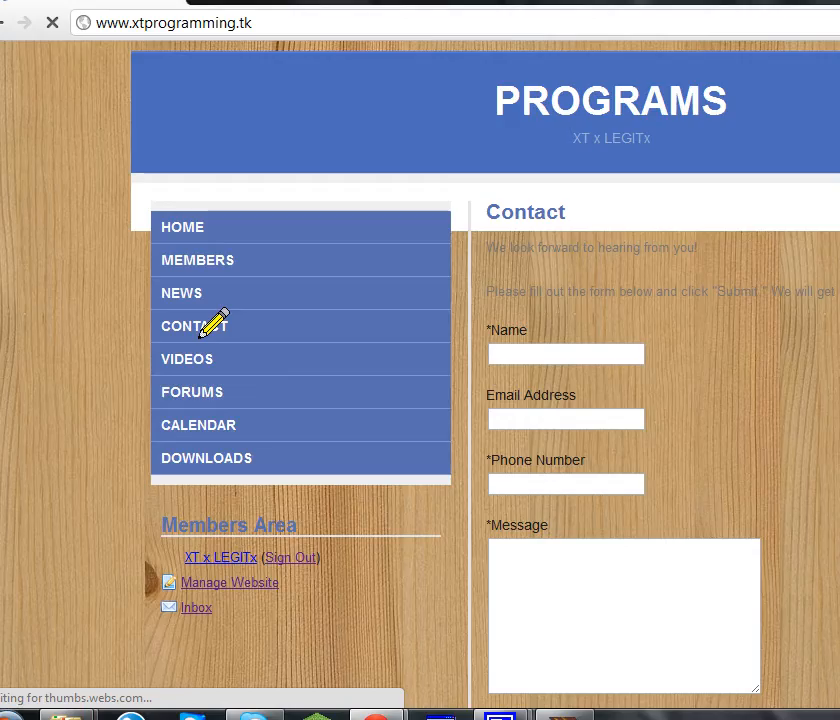
scroll(down, 3)
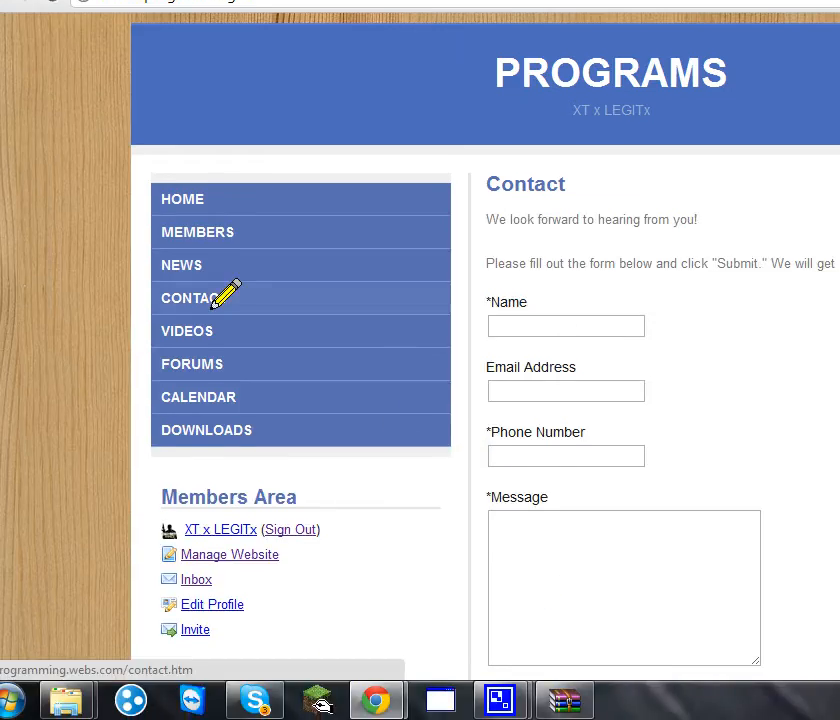